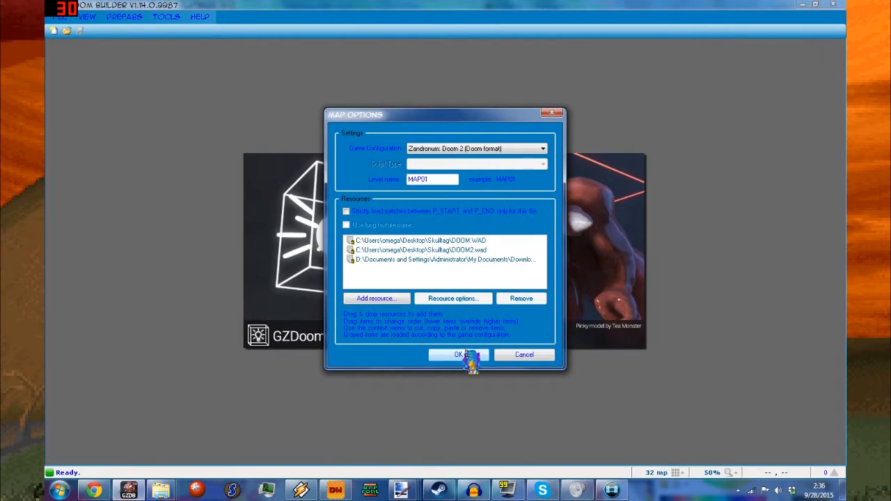
Step: Confirm the Map Options to create an empty MAP01 for Zandronum Doom 2
{"action": "left_click", "coordinate": [459, 355]}
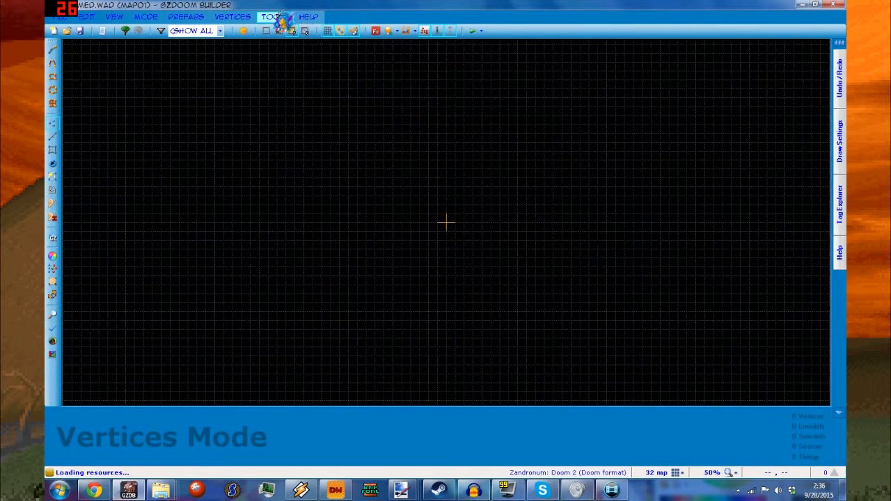
Step: In Game Configurations' Testing settings, browse to the Skulltag executable and save the configuration
{"action": "left_click", "coordinate": [275, 17]}
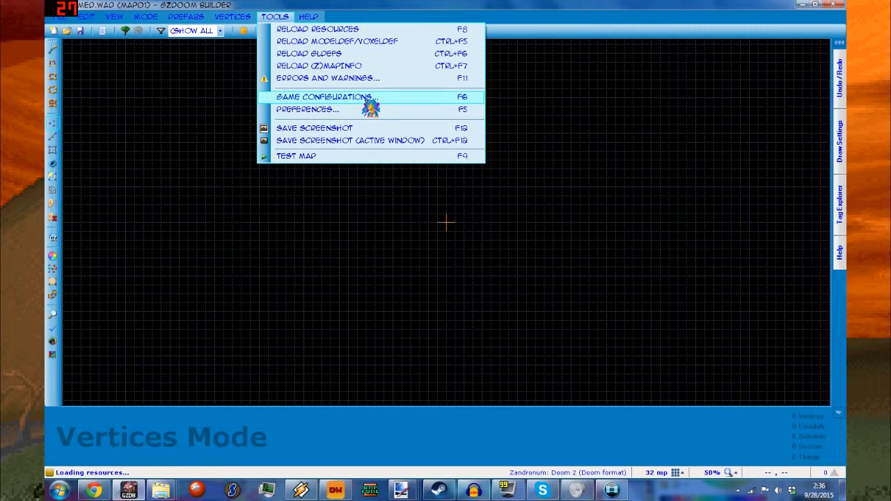
{"action": "left_click", "coordinate": [326, 97]}
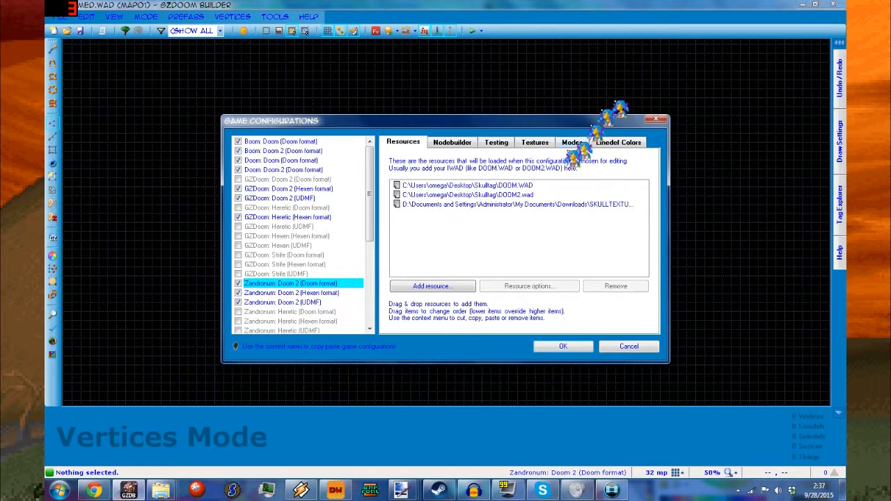
{"action": "left_click", "coordinate": [496, 143]}
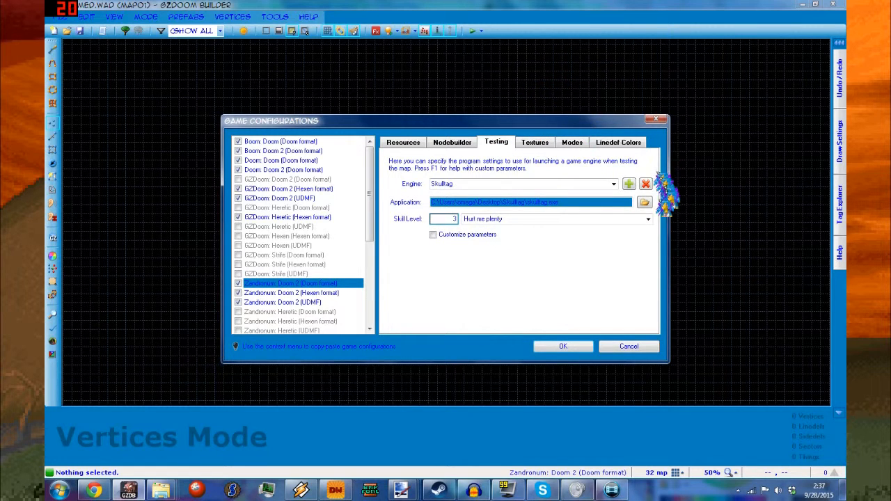
{"action": "left_click", "coordinate": [643, 201]}
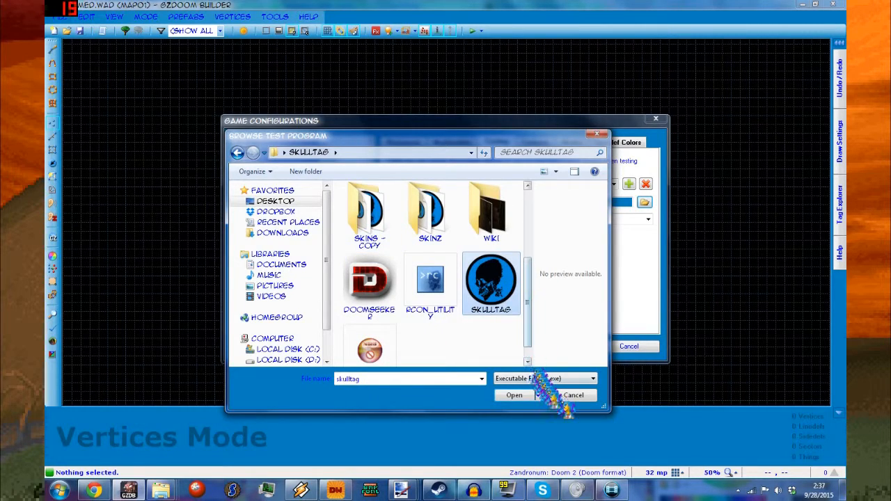
{"action": "left_click", "coordinate": [514, 395]}
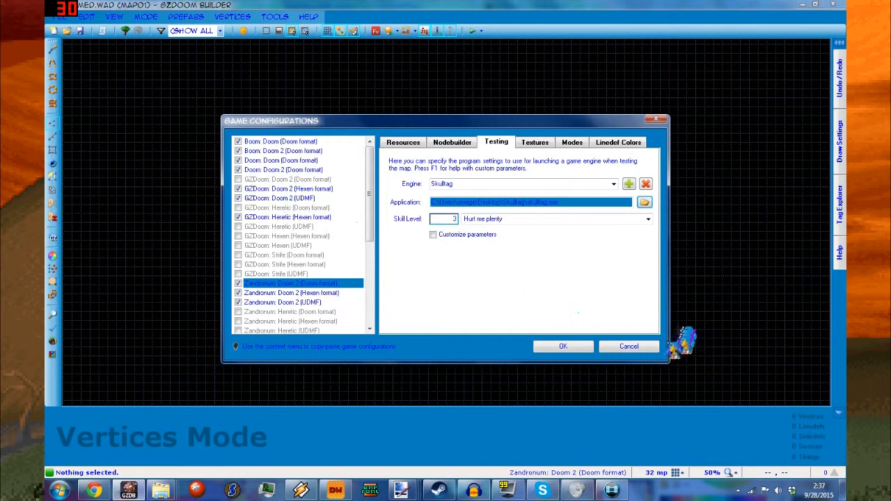
{"action": "left_click", "coordinate": [563, 345]}
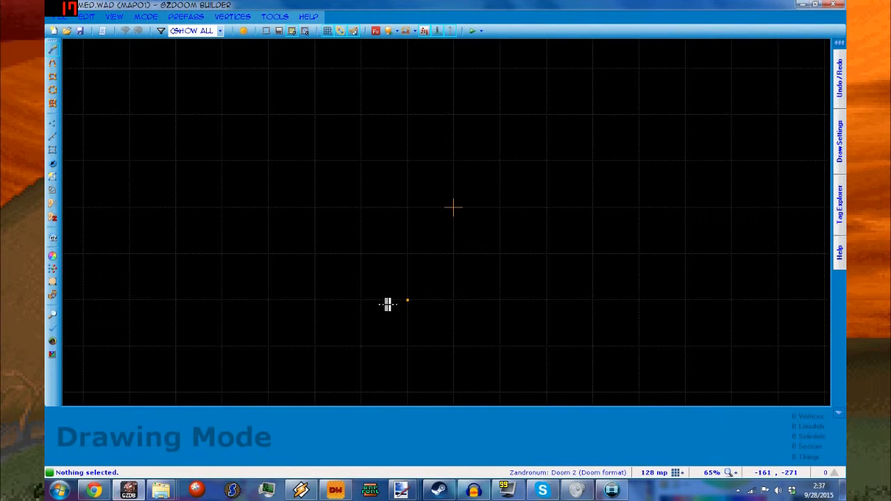
Step: Draw the 512×512 square room sector and move on to linedef editing
{"action": "left_click", "coordinate": [588, 126]}
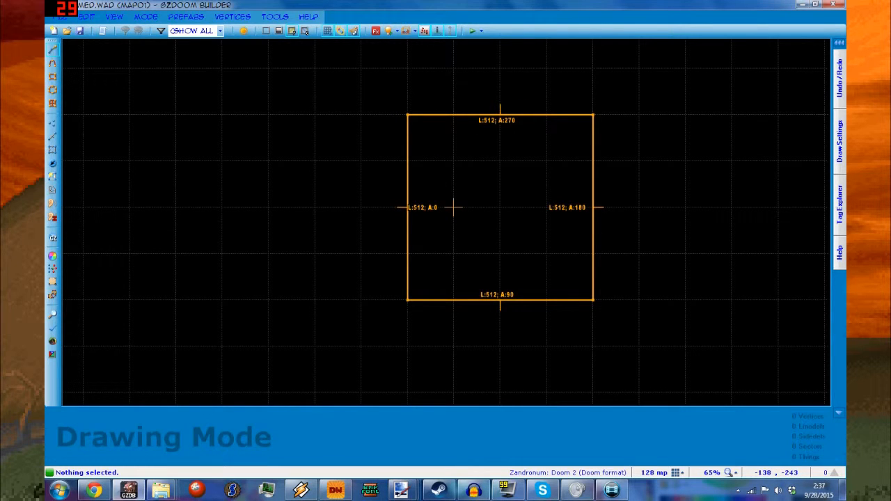
{"action": "mouse_move", "coordinate": [412, 304]}
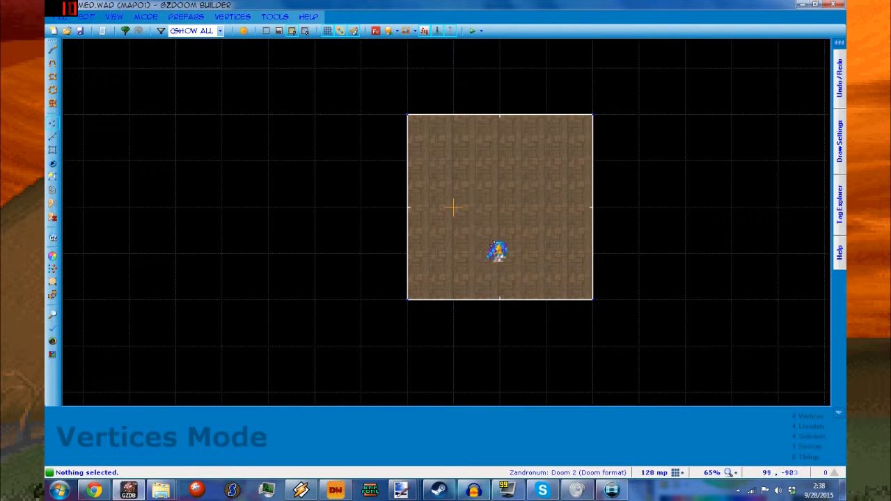
{"action": "key", "text": "ctrl+z"}
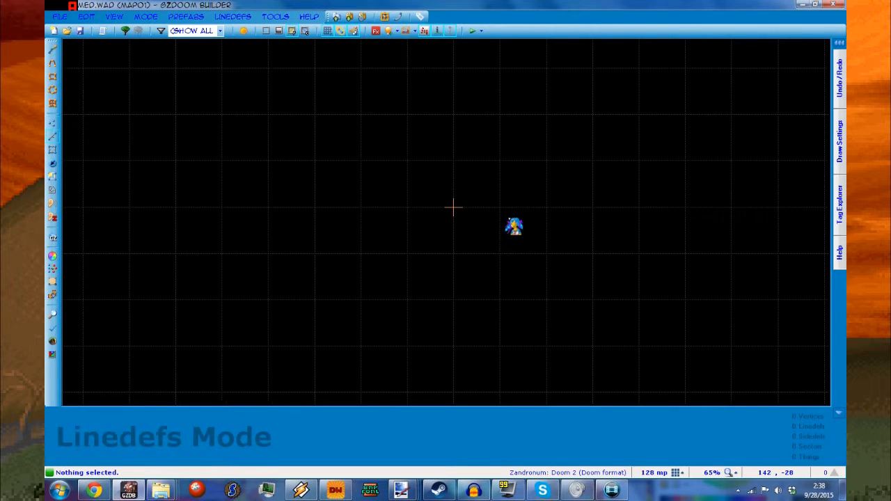
{"action": "left_click", "coordinate": [53, 61]}
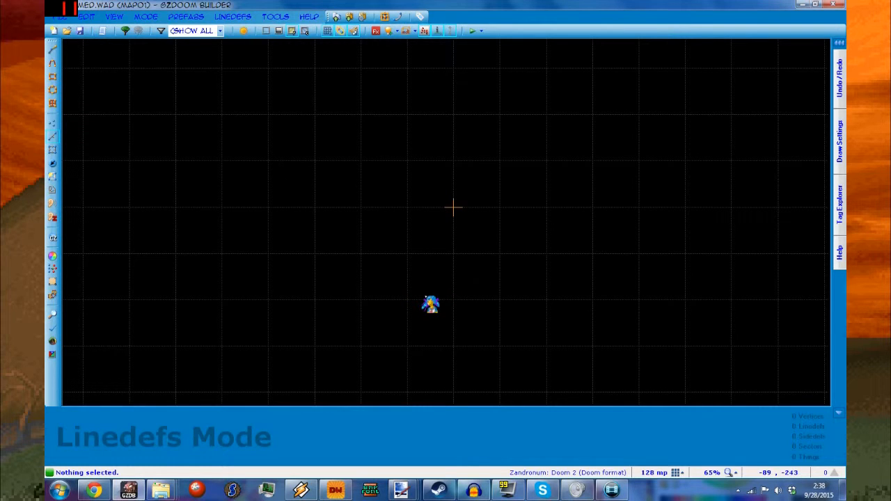
{"action": "left_click", "coordinate": [52, 135]}
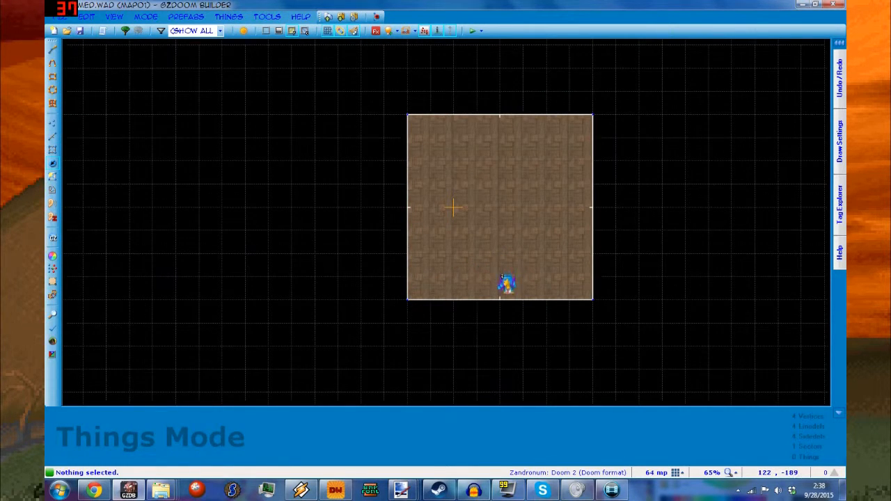
Step: Place a Player 1 start near the room's bottom edge
{"action": "double_click", "coordinate": [507, 284]}
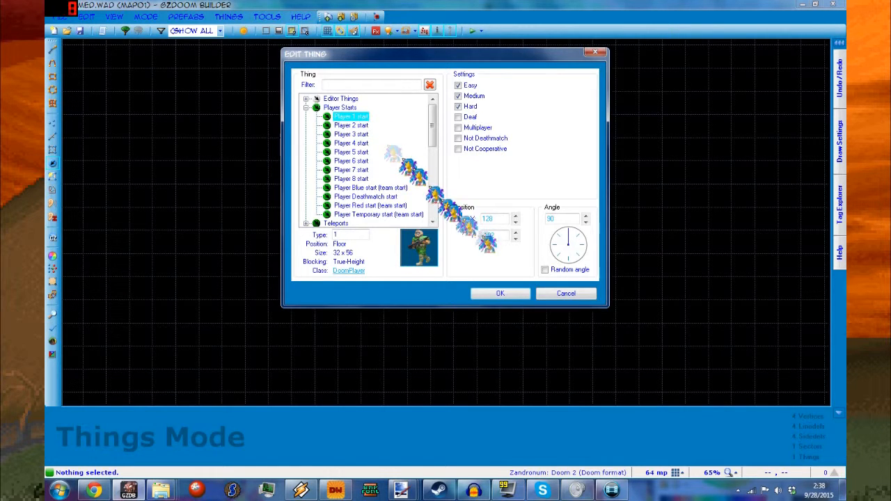
{"action": "left_click", "coordinate": [500, 293]}
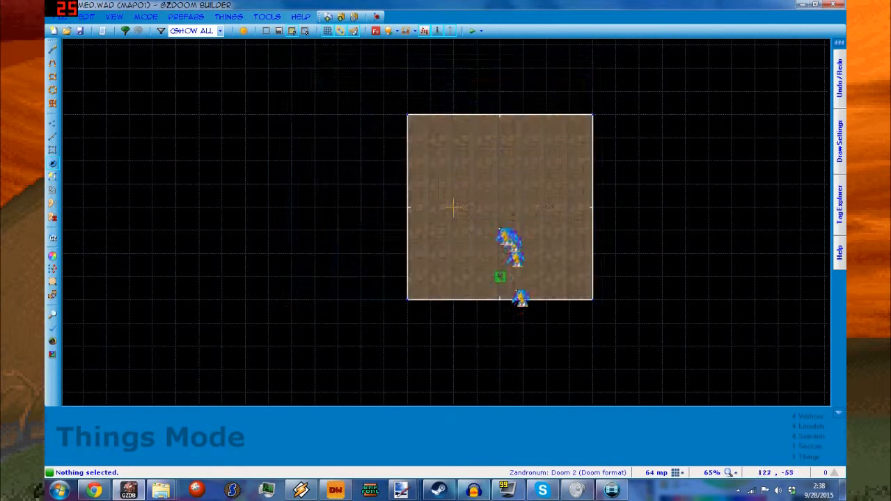
Step: Add a weapon pickup and a Lost Soul monster inside the room
{"action": "double_click", "coordinate": [521, 299]}
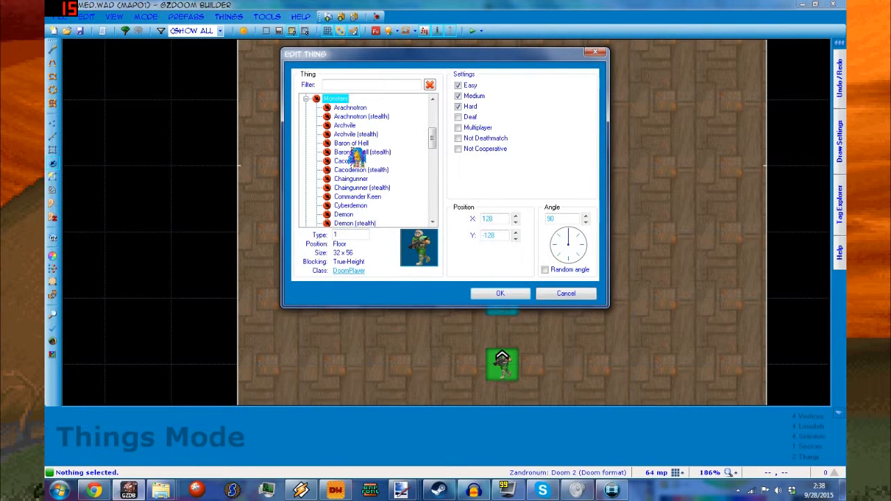
{"action": "left_click", "coordinate": [306, 97]}
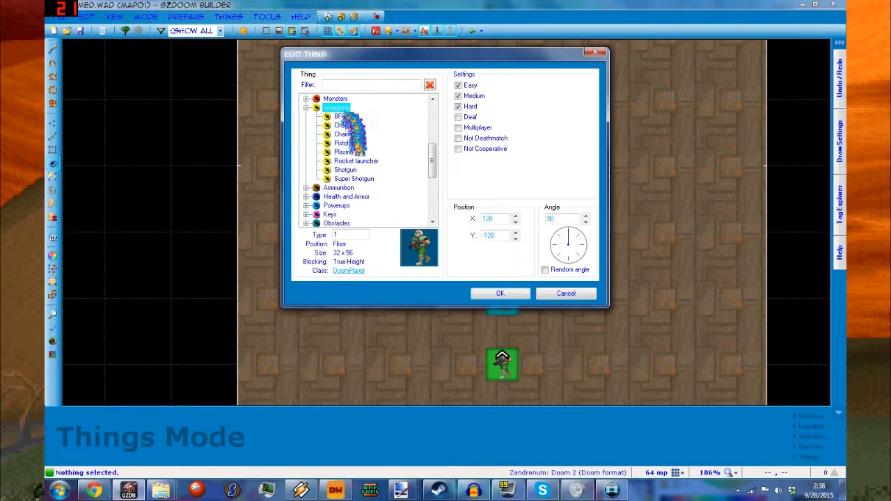
{"action": "left_click", "coordinate": [354, 178]}
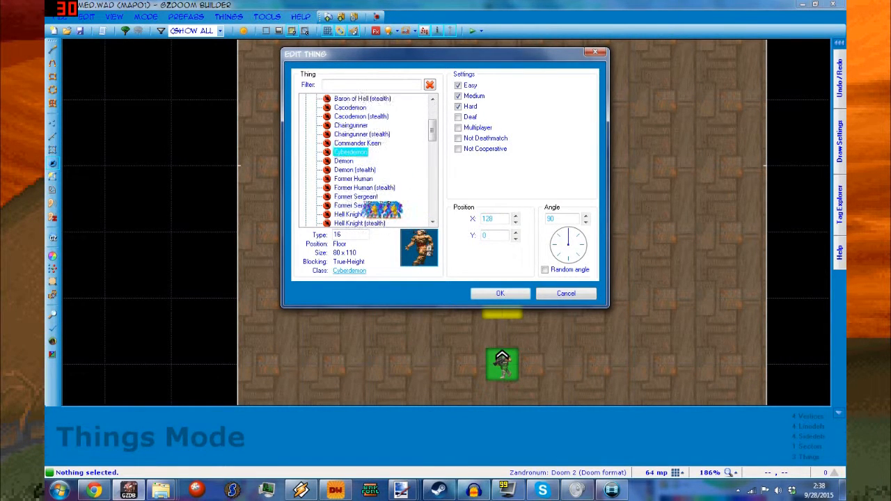
{"action": "scroll", "scroll_direction": "down", "scroll_amount": 3}
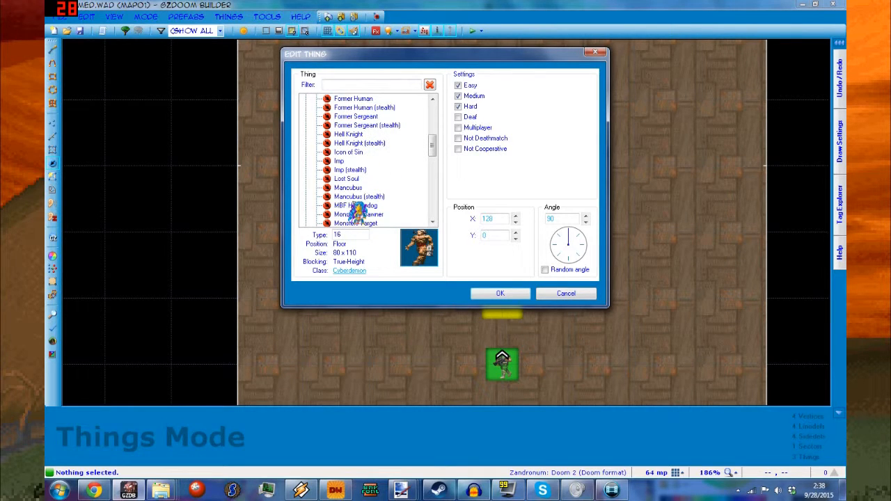
{"action": "left_click", "coordinate": [346, 179]}
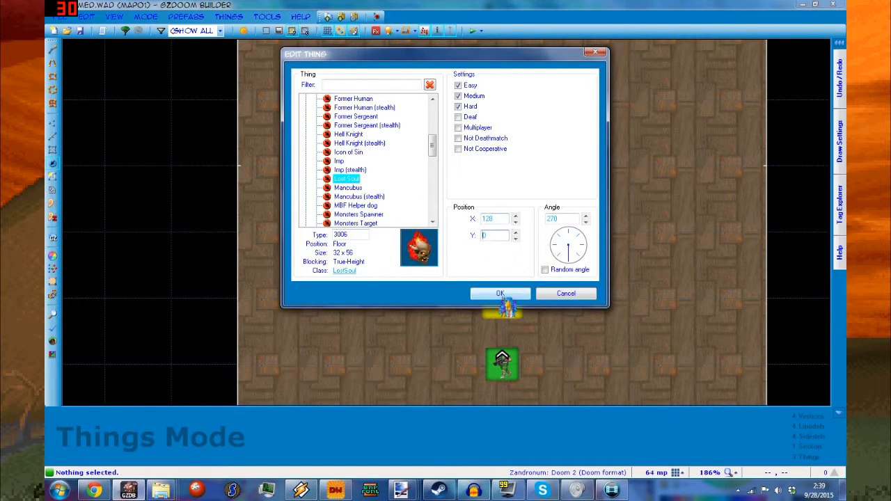
{"action": "left_click", "coordinate": [500, 293]}
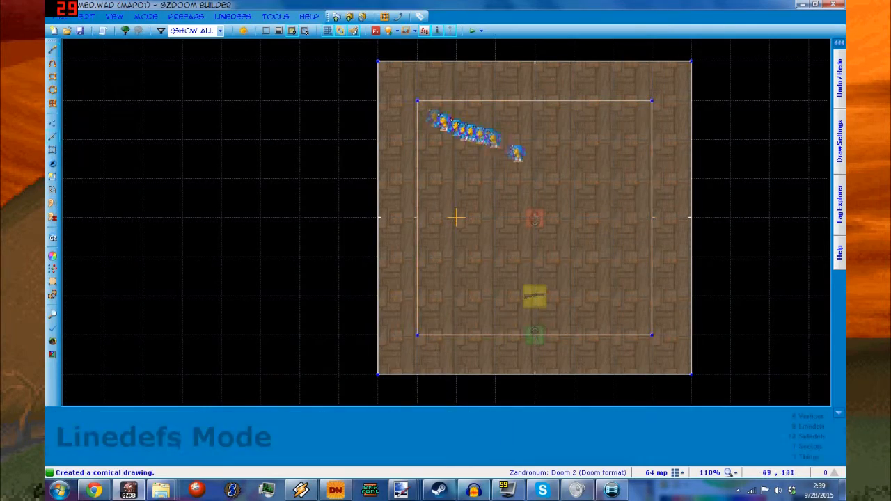
Step: In Sectors mode delete the inner square sector to leave a void pillar
{"action": "key", "text": "w"}
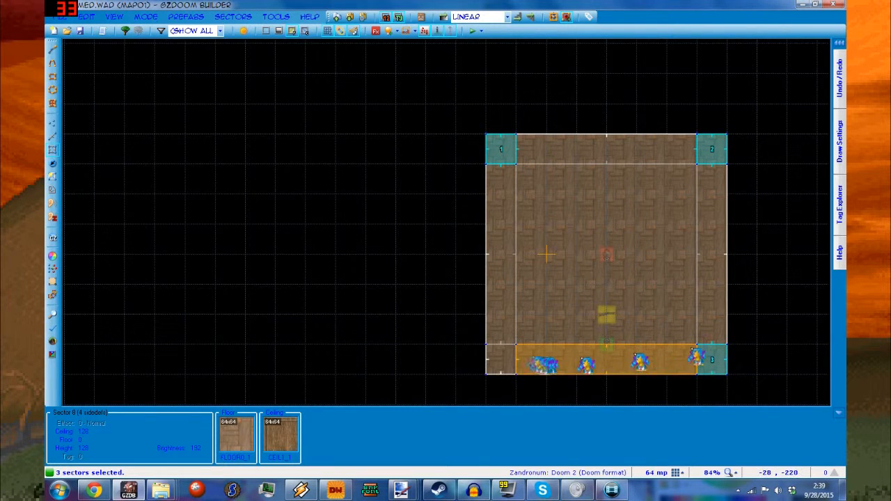
{"action": "key", "text": "Delete"}
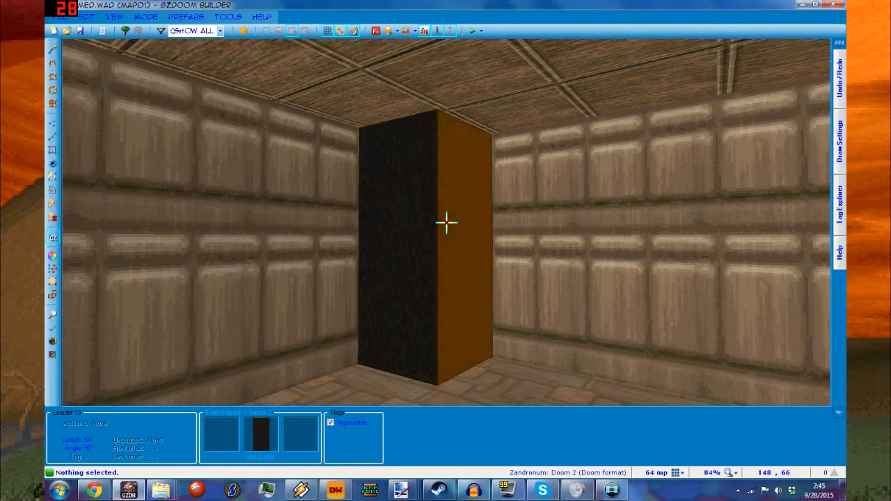
Step: Try the BIGDOOR3 texture on the pillar walls in 3D view, then undo it
{"action": "key", "text": "ctrl+z"}
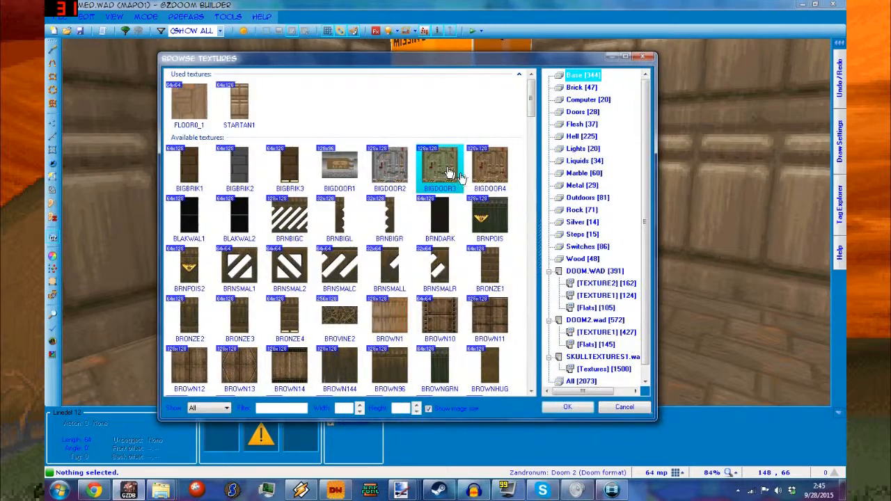
{"action": "left_click", "coordinate": [624, 407]}
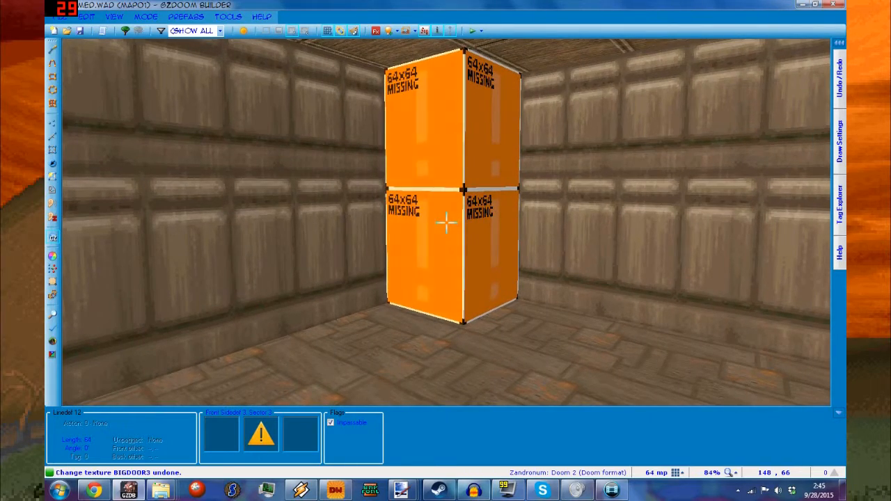
{"action": "left_click", "coordinate": [446, 223]}
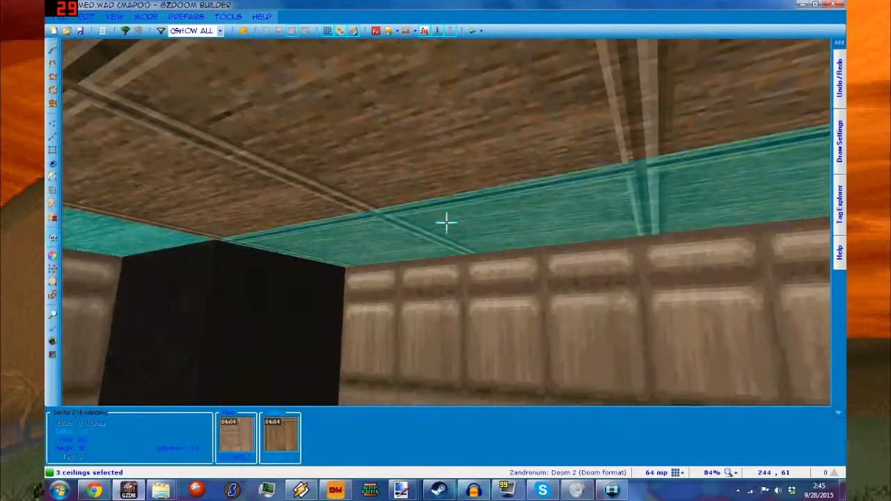
{"action": "mouse_move", "coordinate": [446, 223]}
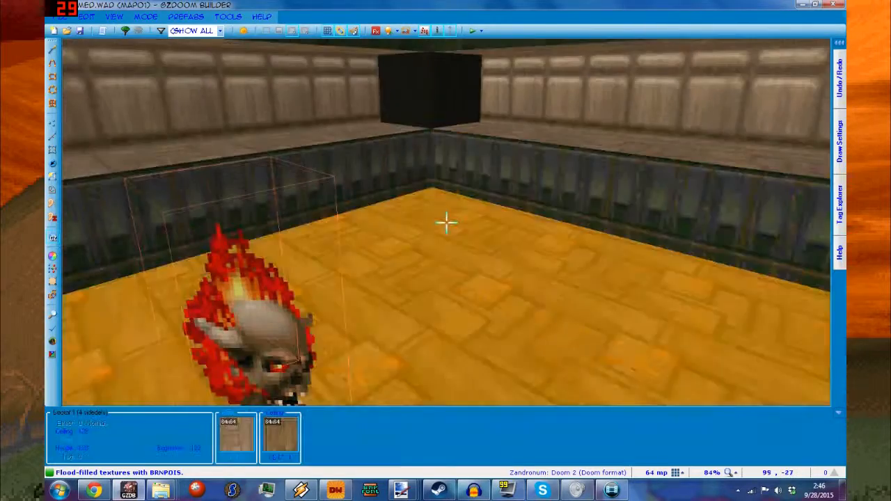
Step: Change the room's floor texture through the Edit Sector dialog
{"action": "double_click", "coordinate": [446, 223]}
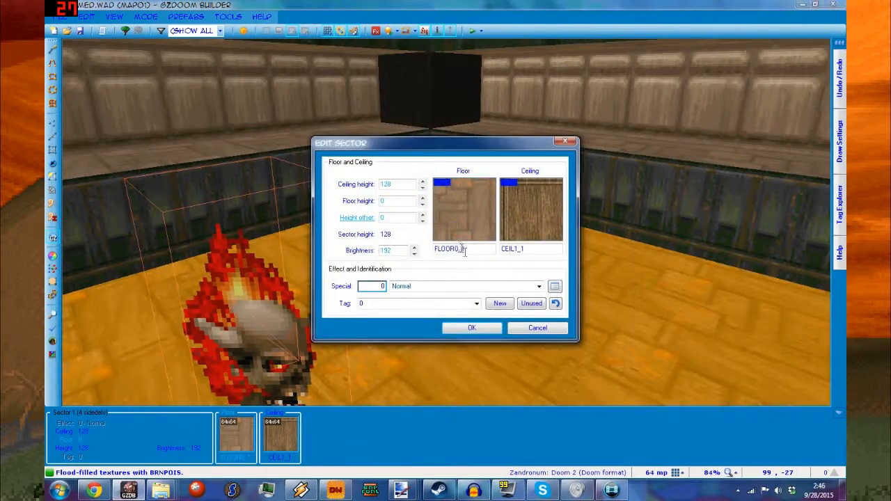
{"action": "left_click", "coordinate": [470, 329]}
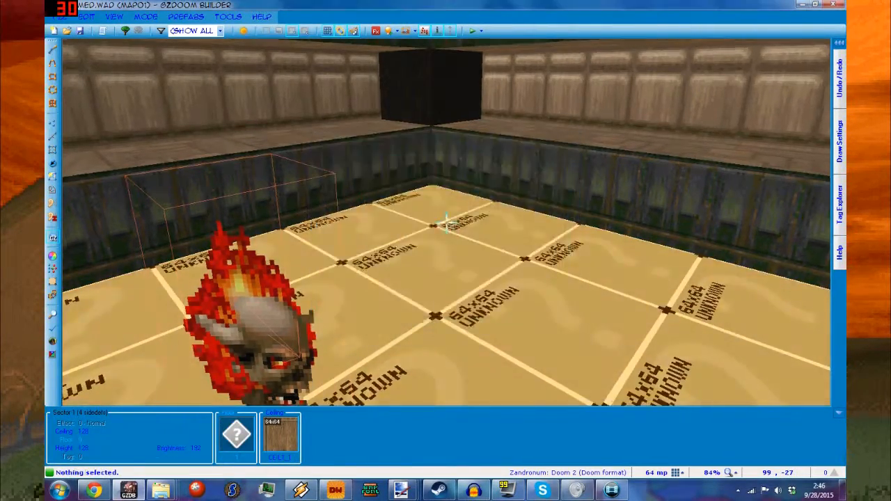